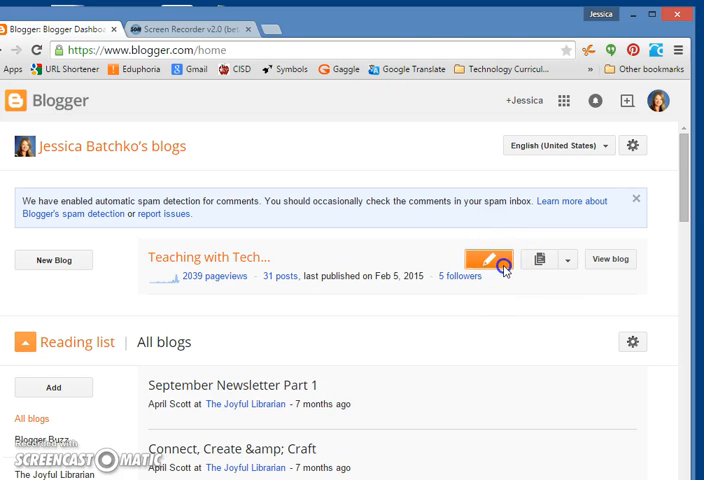
- Start a new empty post on the Teaching with Technology blog, ready for a title
click(488, 260)
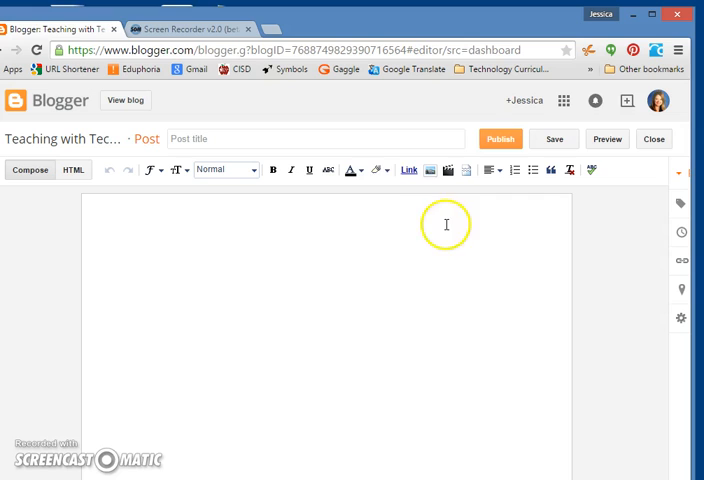
click(310, 138)
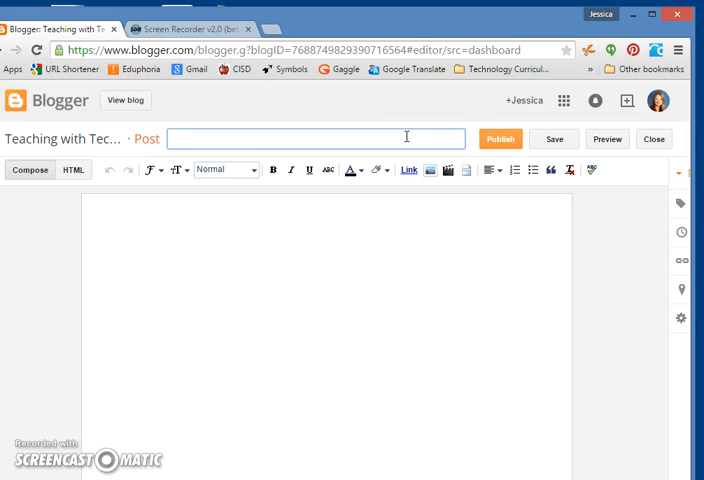
- Title the post 'Tech Infused Lesson with Popplet'
text(Tech Infs)
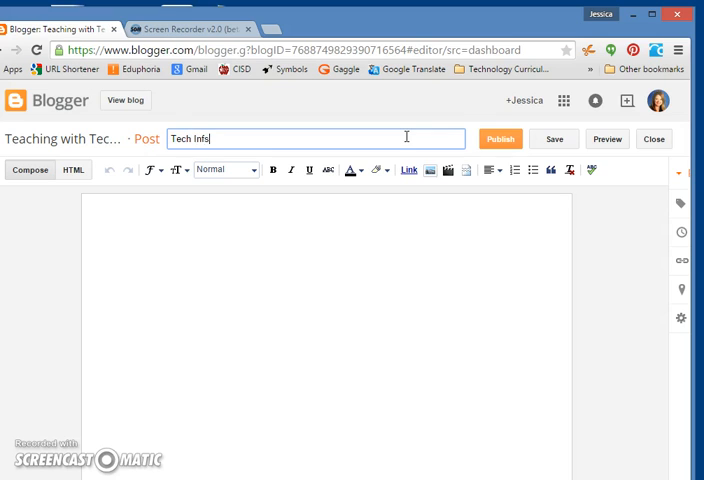
text(Tech Infused Lesson with Popplet)
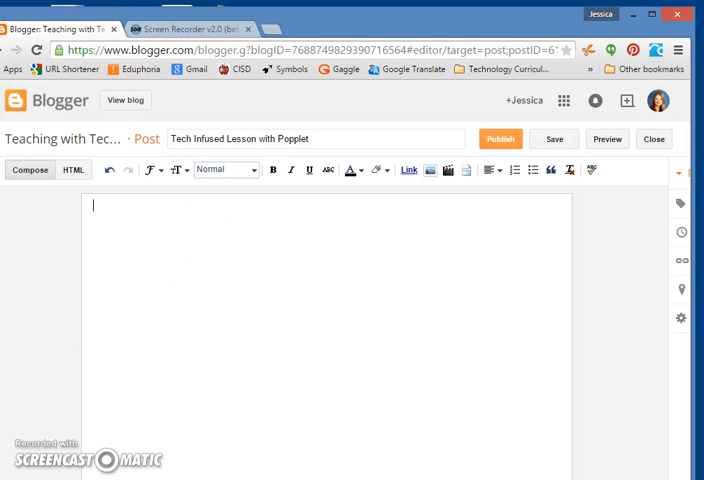
mouse_move(148, 270)
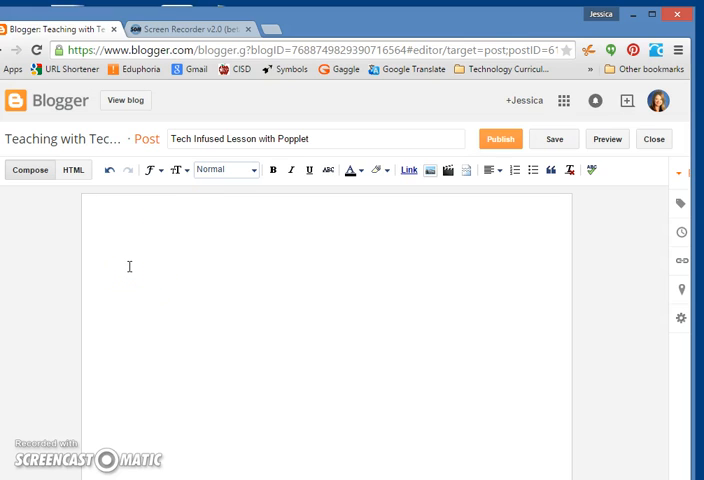
click(284, 256)
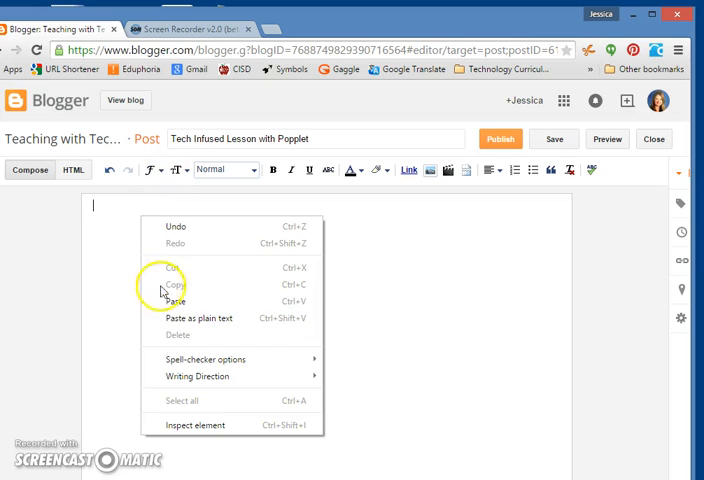
mouse_move(172, 312)
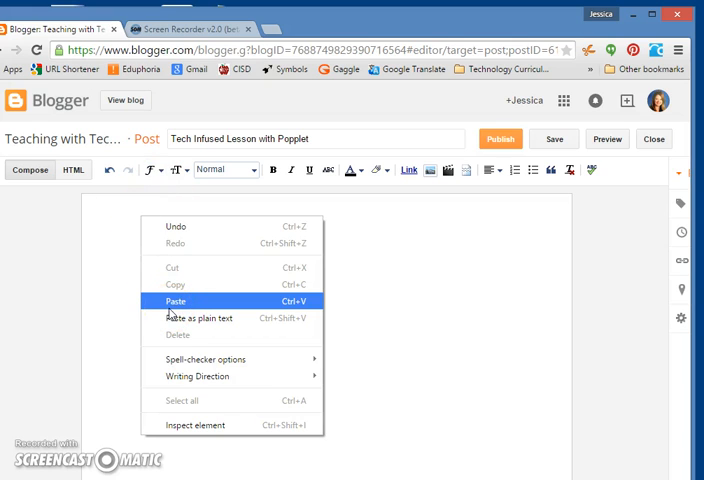
- Paste the copied Popplet lesson reflection paragraphs into the post body
click(172, 300)
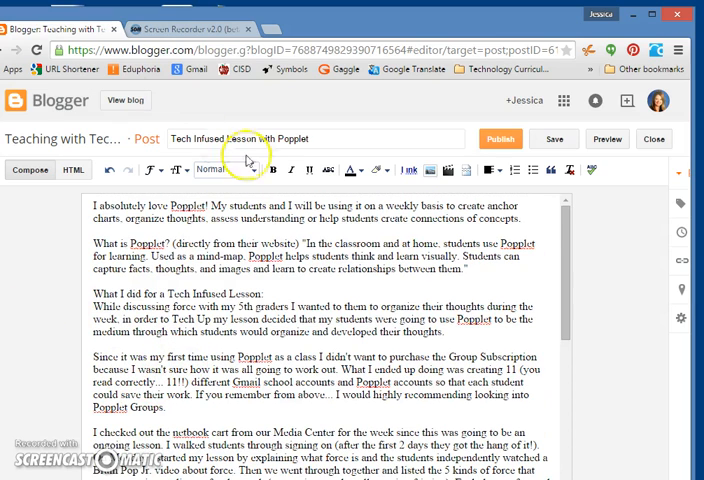
mouse_move(144, 218)
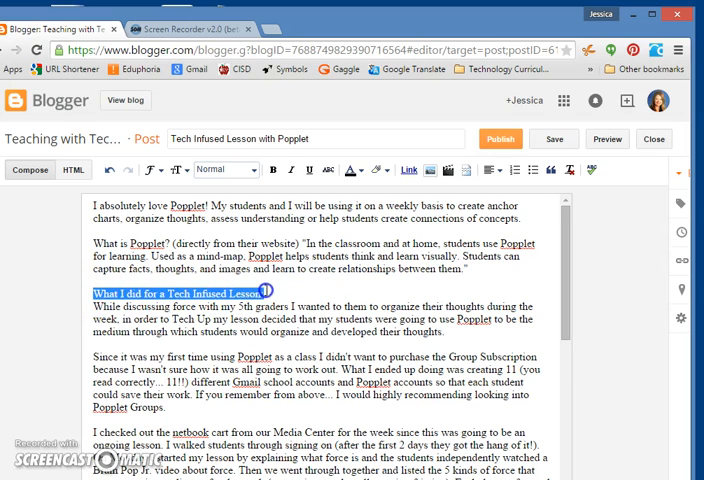
- Bold the 'Student Samples' and 'Lesson Reflection' subheadings in the post body
click(268, 168)
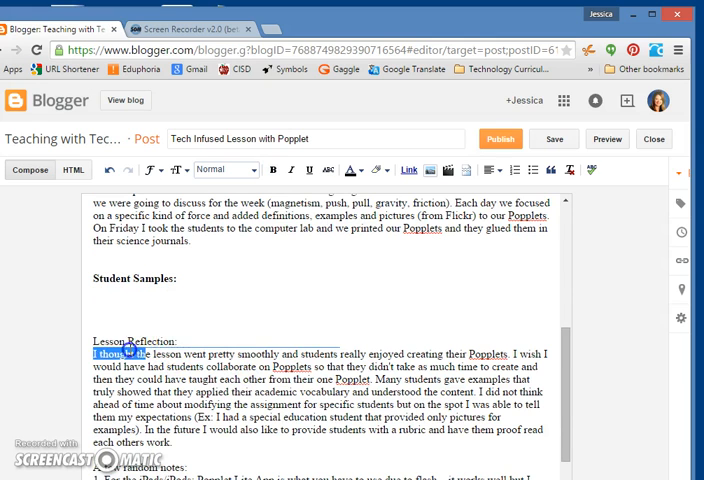
click(268, 168)
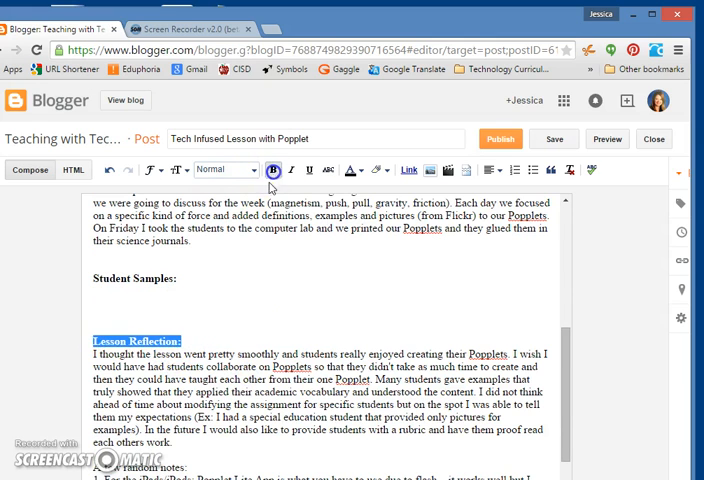
scroll(down, 3)
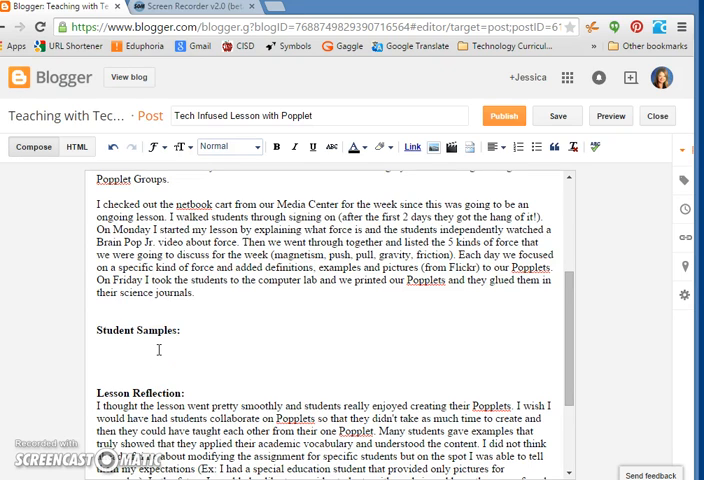
mouse_move(408, 148)
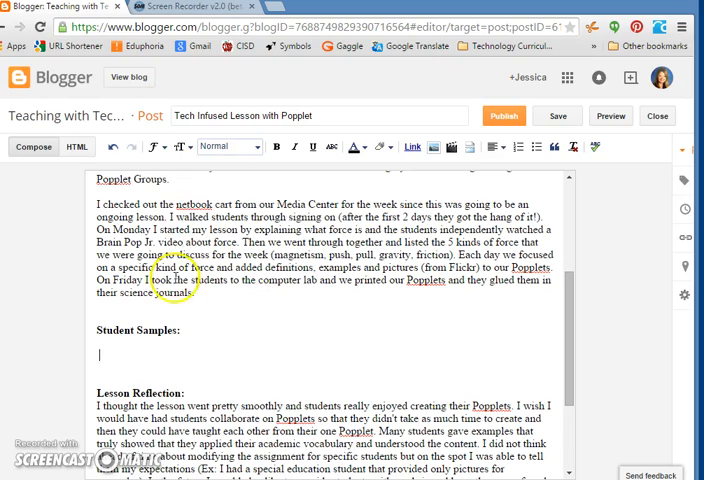
mouse_move(304, 290)
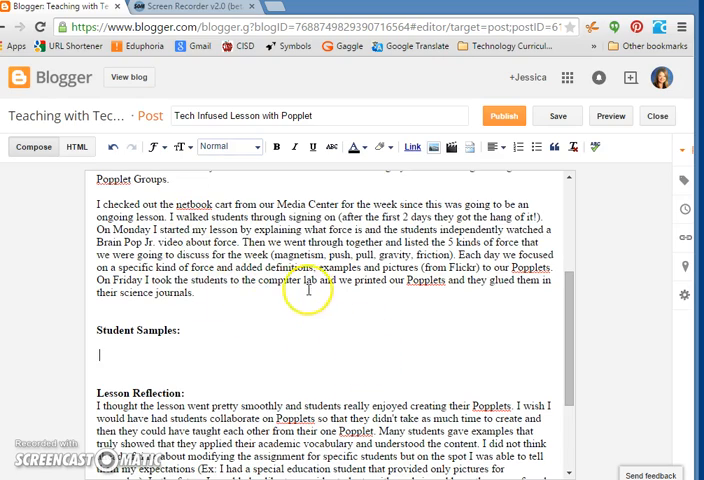
scroll(down, 3)
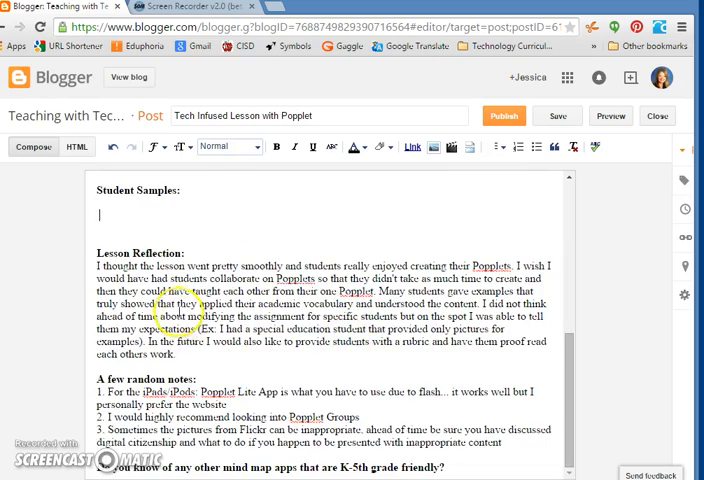